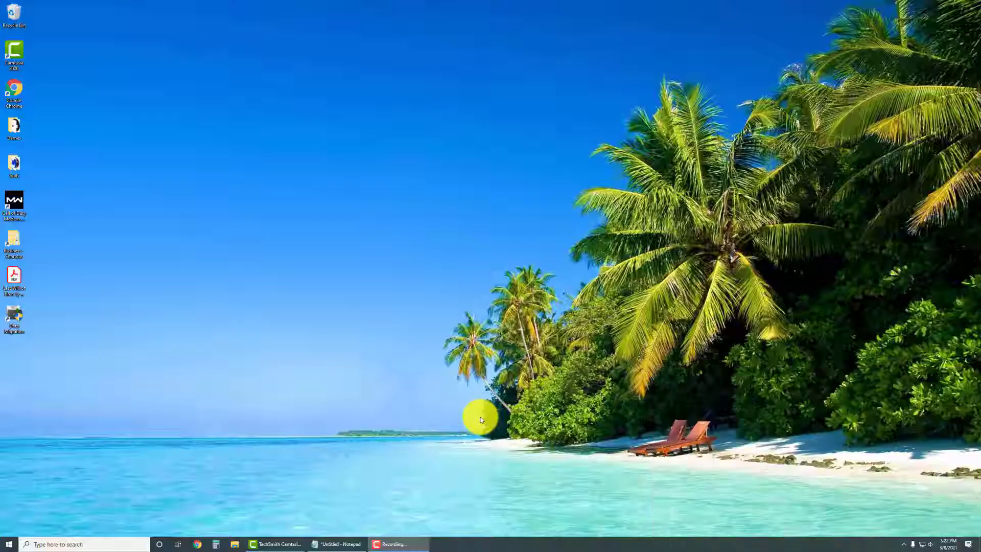
Launch Disk Management from the Start menu and select Disk 0's 529 MB recovery partition.
right_click(8, 540)
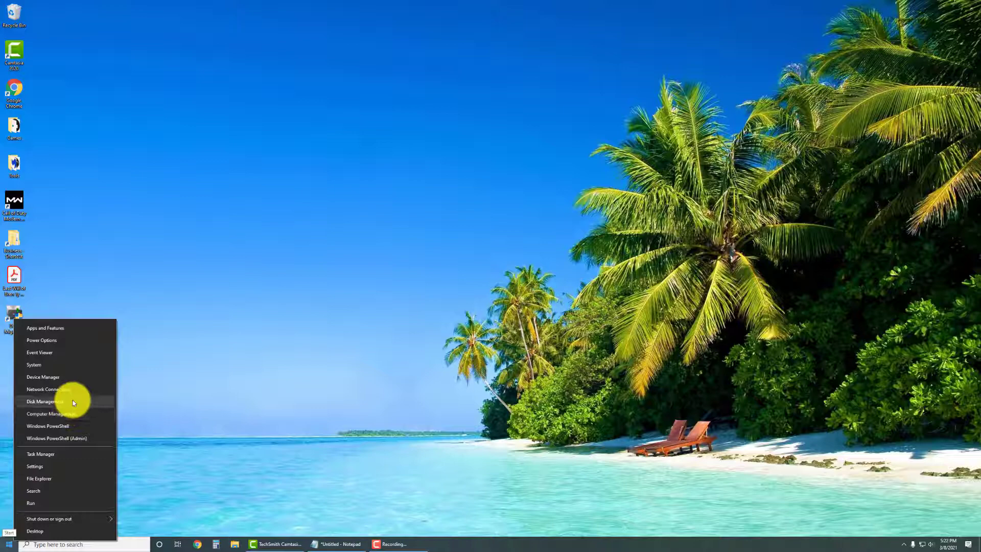
left_click(40, 401)
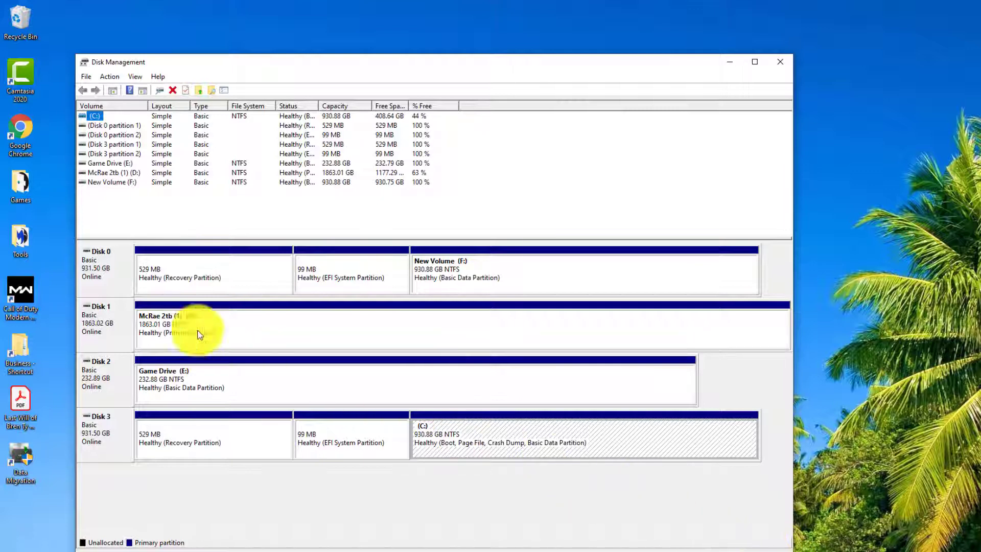
mouse_move(127, 305)
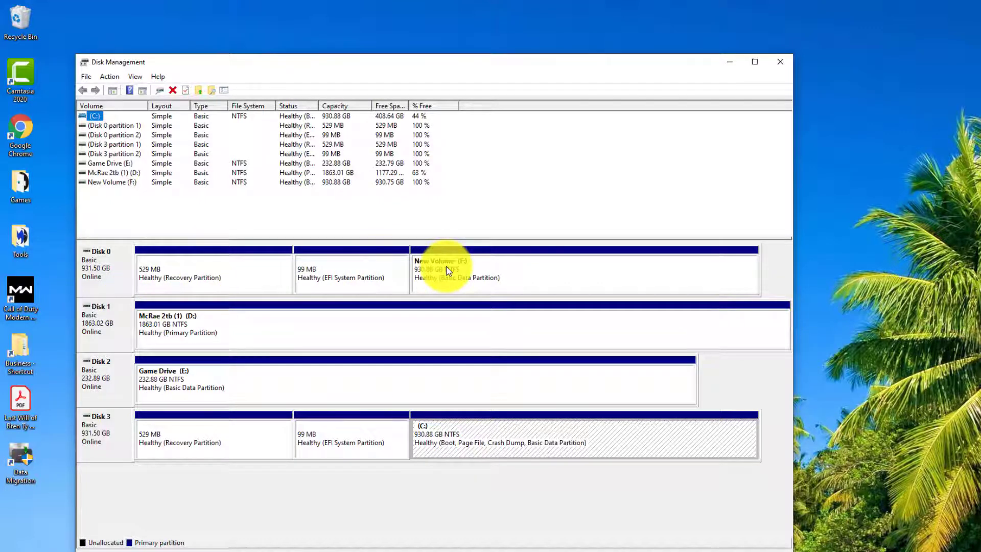
mouse_move(443, 312)
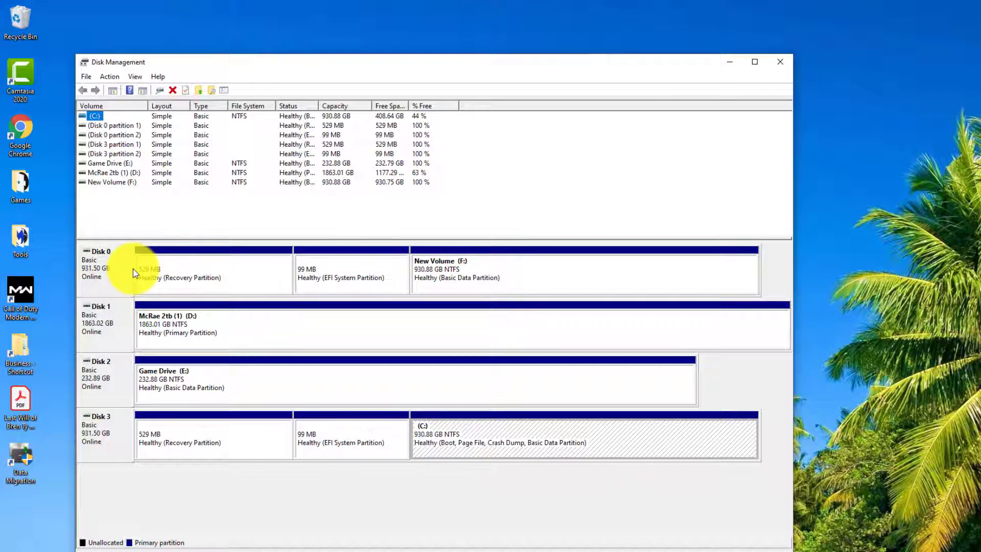
mouse_move(217, 269)
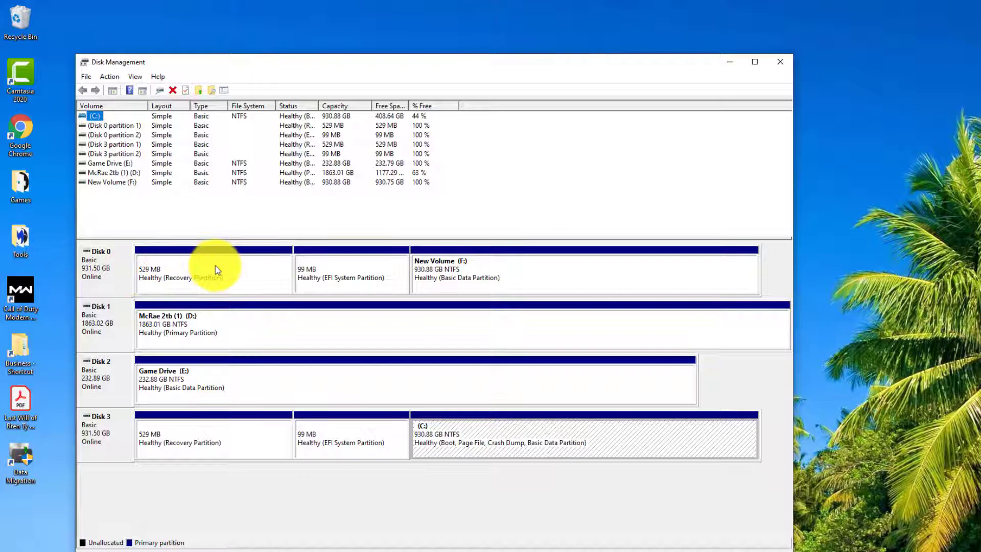
left_click(476, 272)
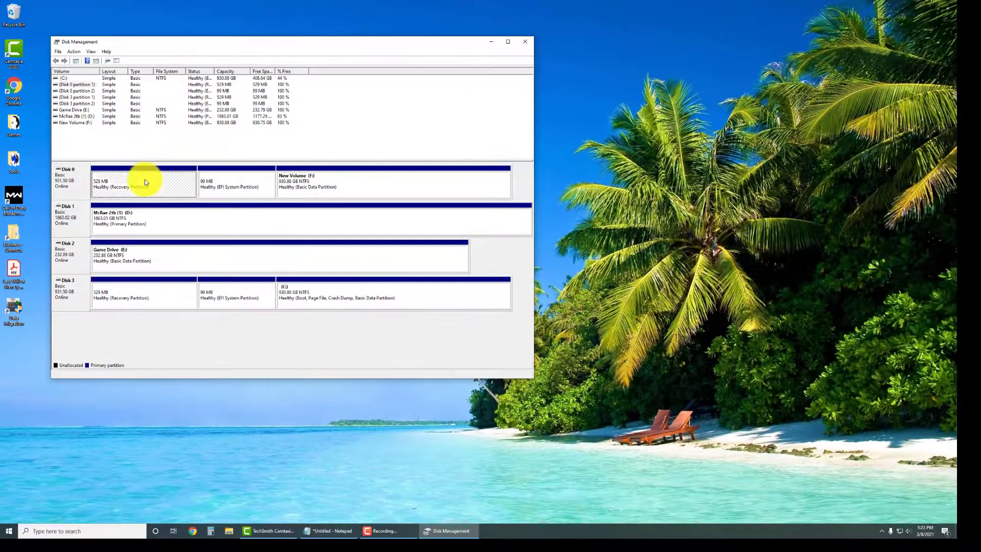
Start Command Prompt from Start search and launch diskpart in it.
left_click(74, 531)
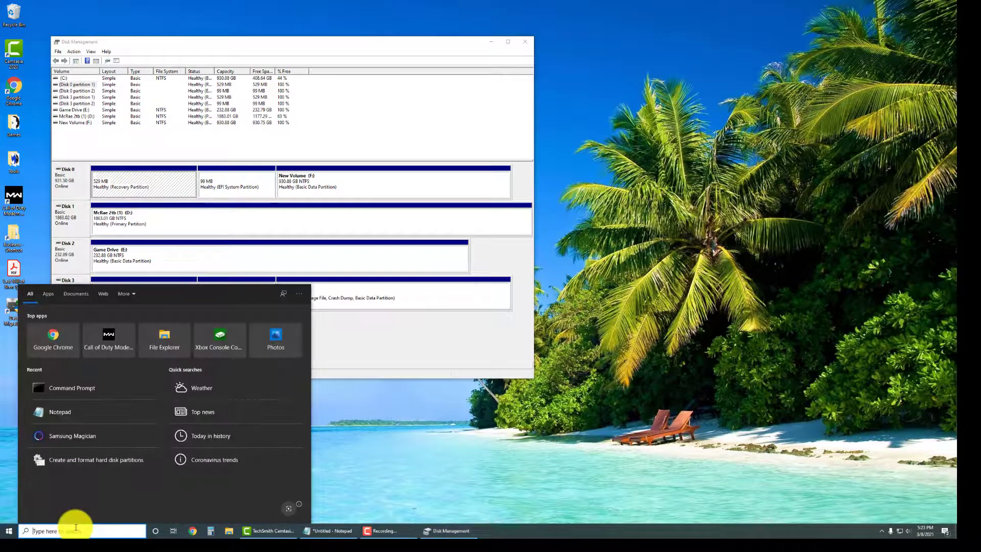
type("command")
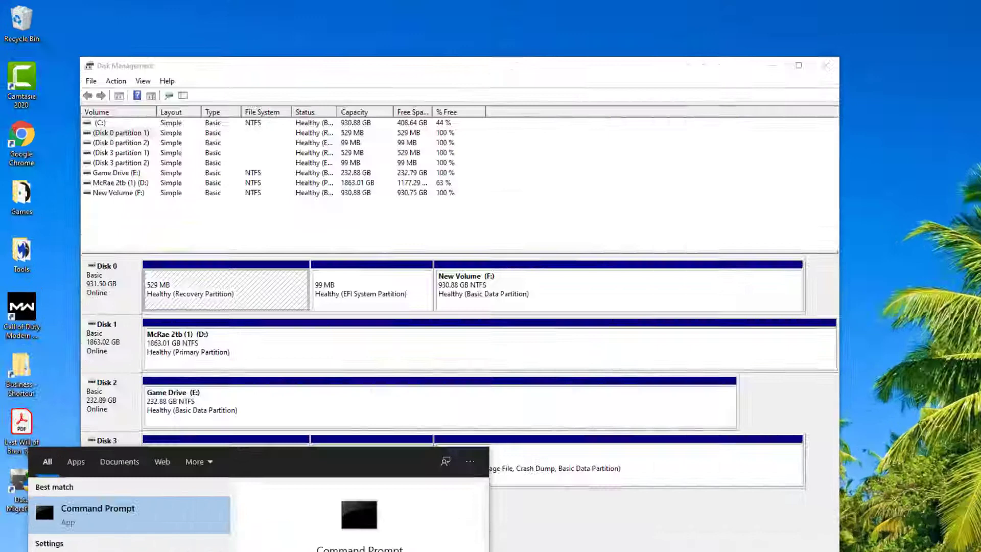
left_click(98, 508)
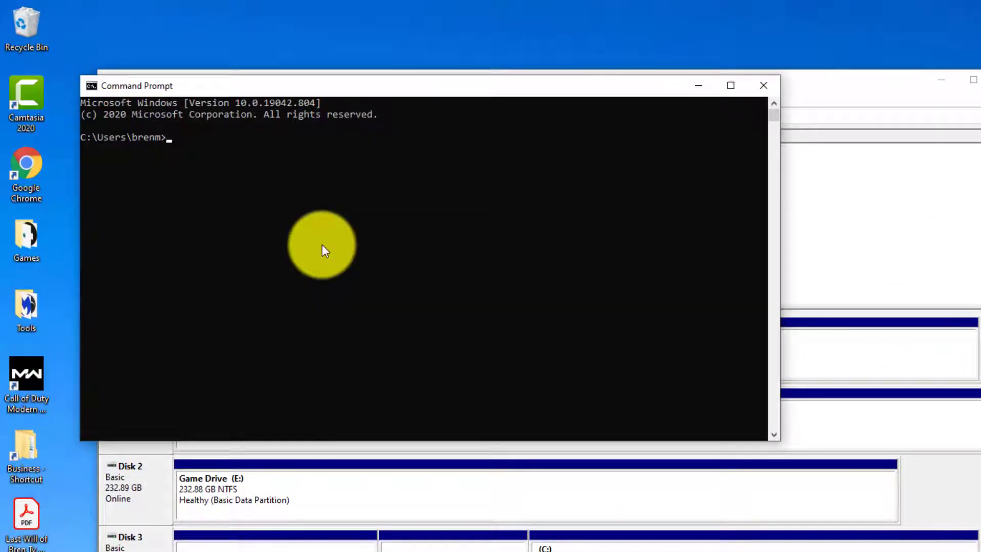
type("d")
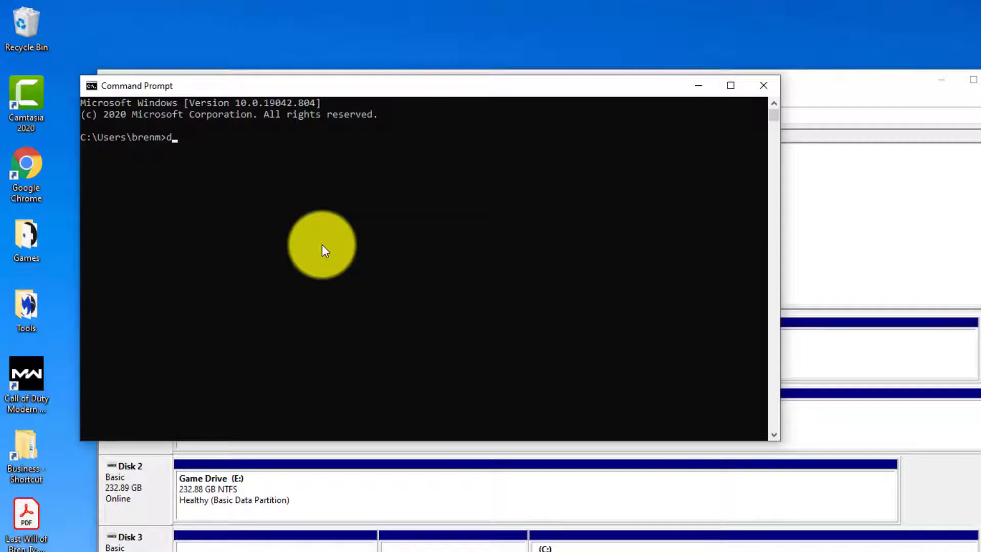
type("iskpar")
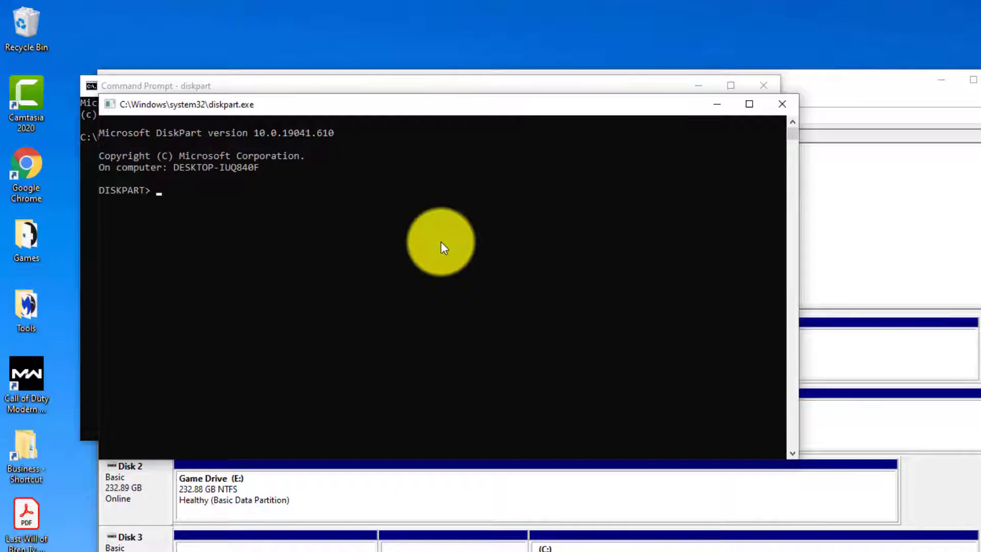
Run list disk, select disk 0 and list partition to show Recovery, System, Reserved and Primary.
type("list disk")
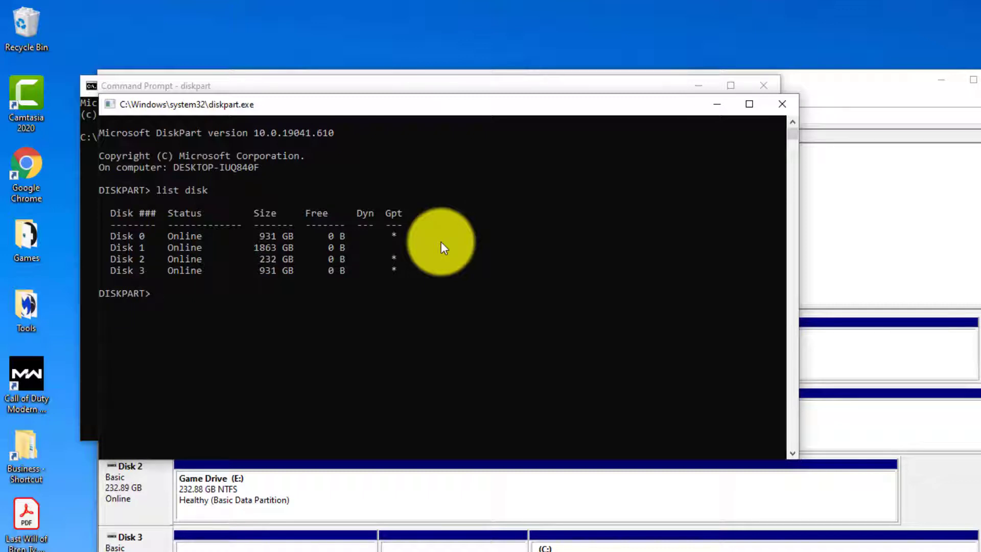
type("select")
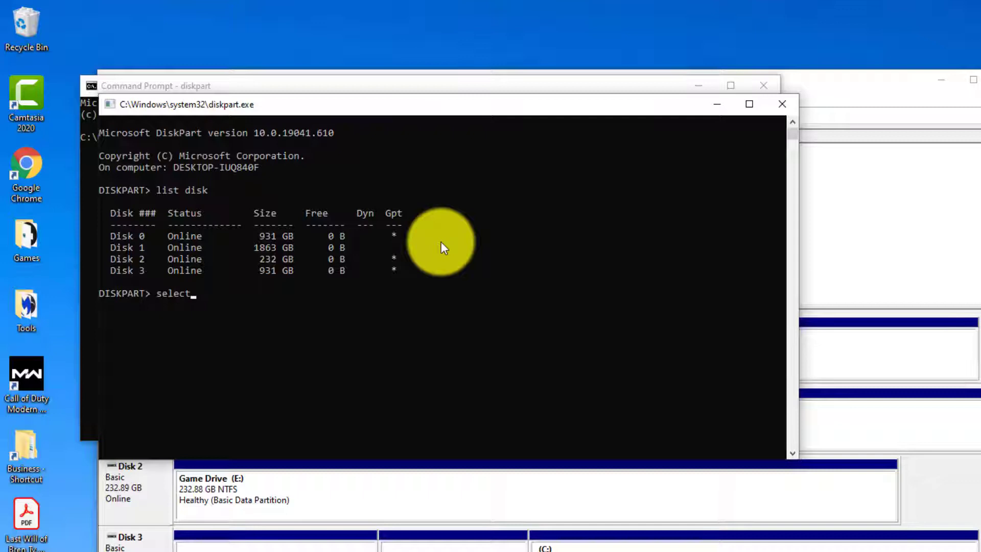
type("disk 0")
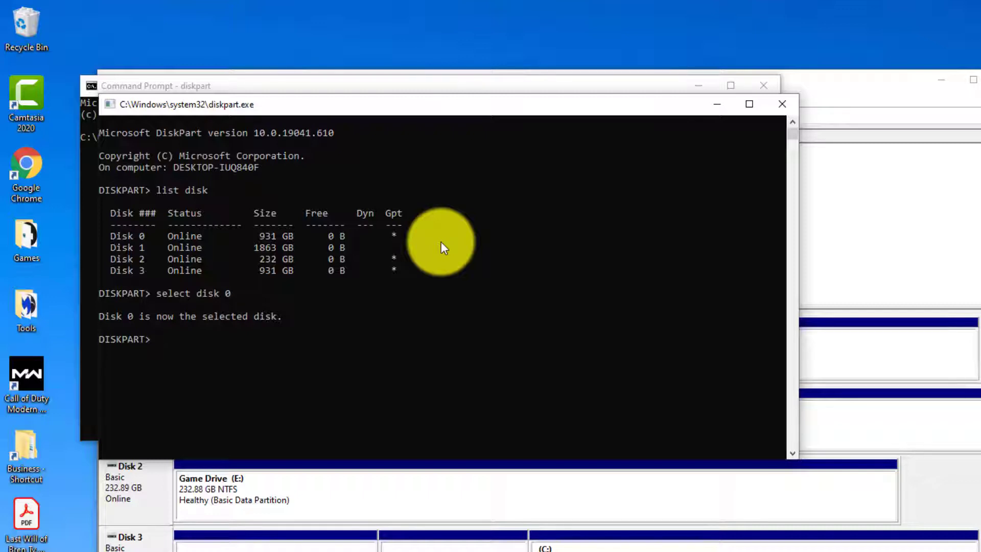
type("list par")
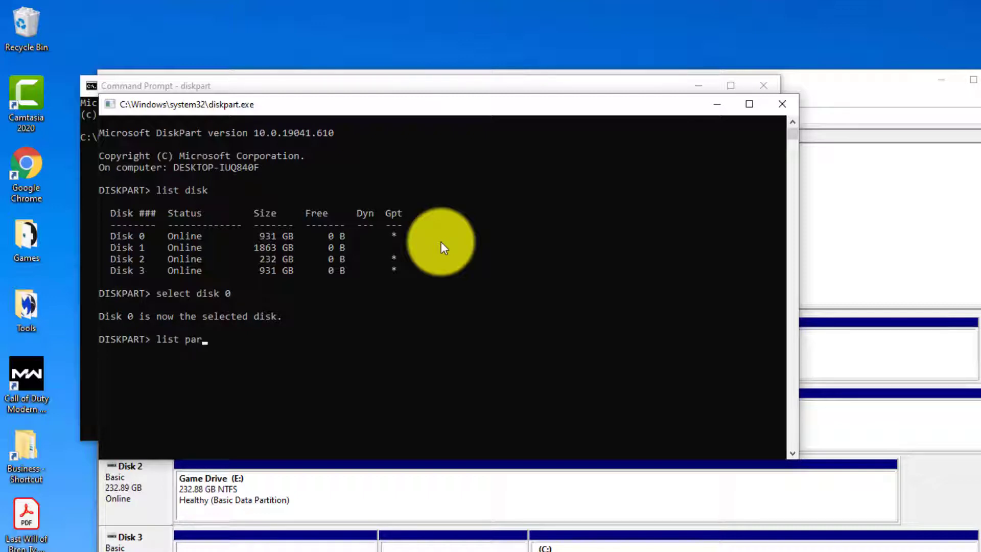
type("tition")
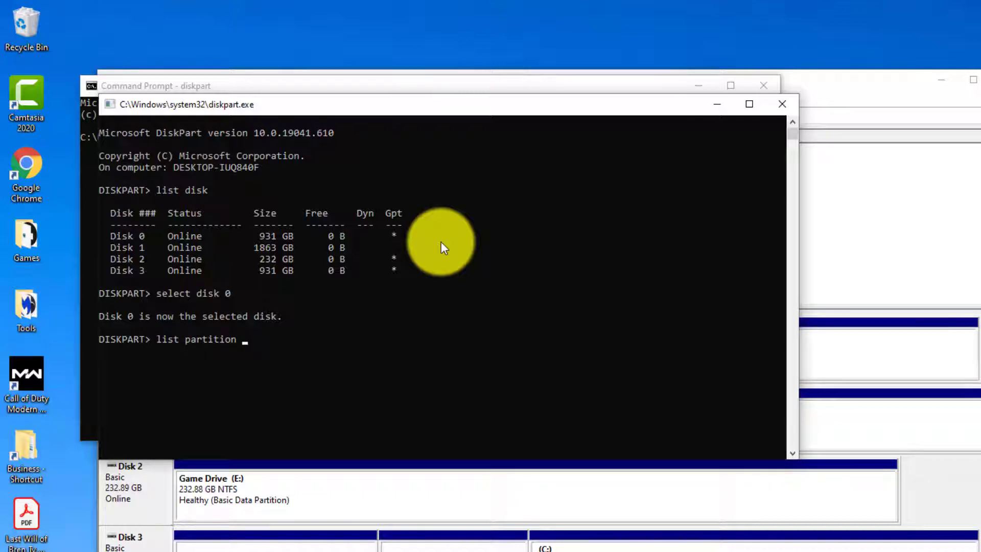
key("Enter")
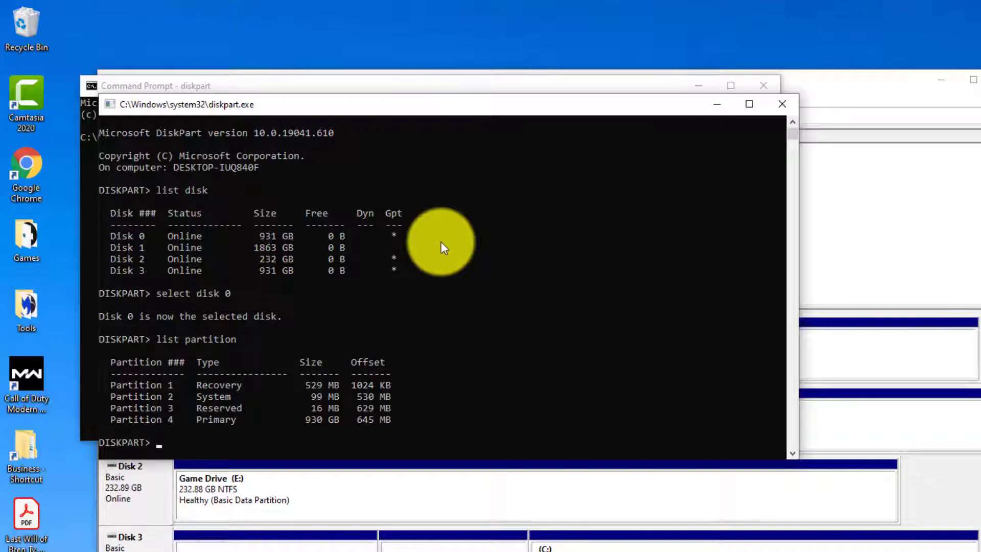
mouse_move(532, 371)
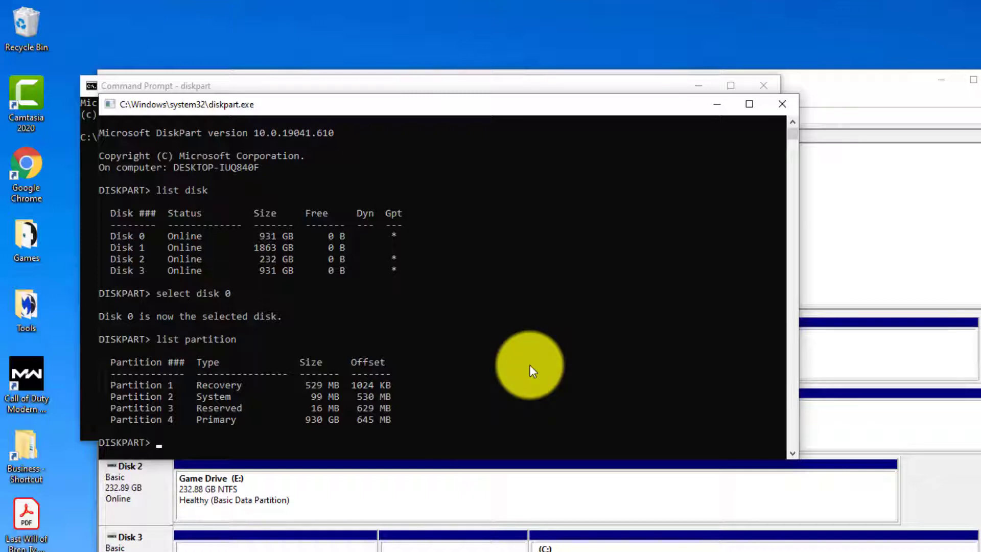
Select partition 1 of disk 0 and delete it with delete partition override.
type("select par")
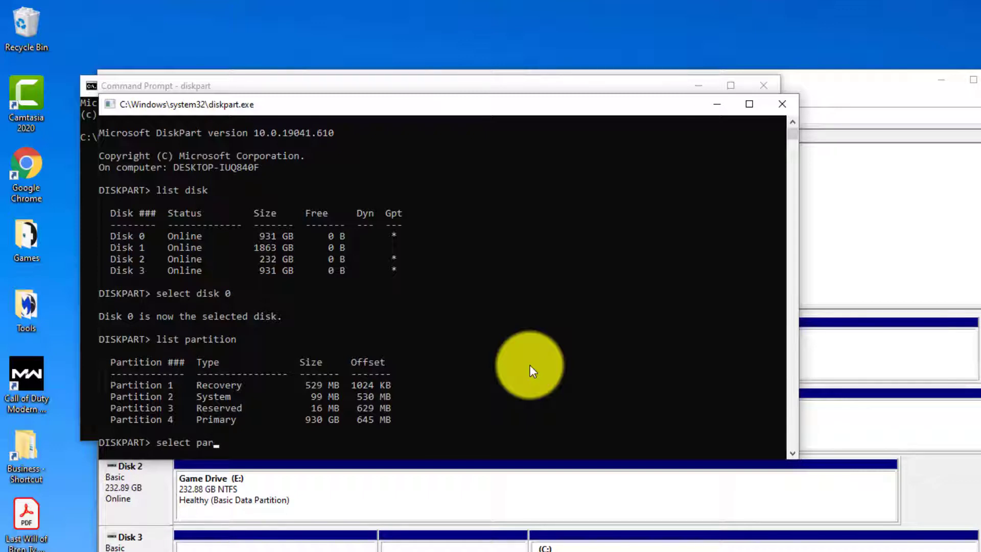
type("tition 1")
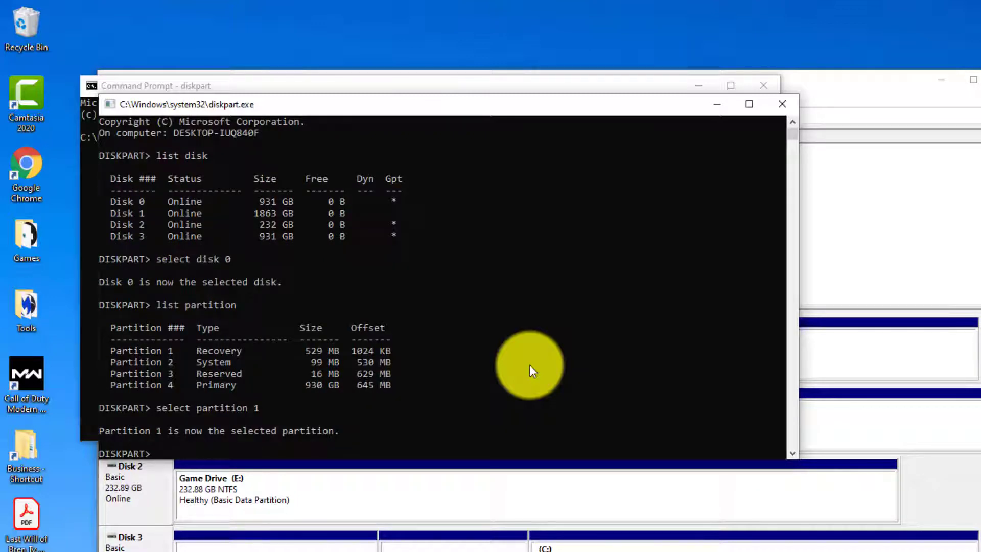
type("delete")
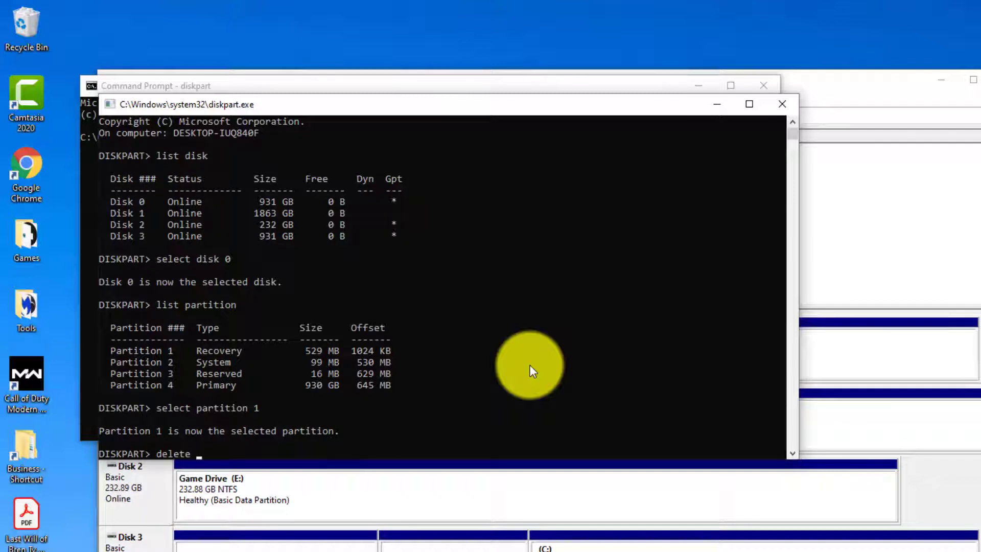
type("partition")
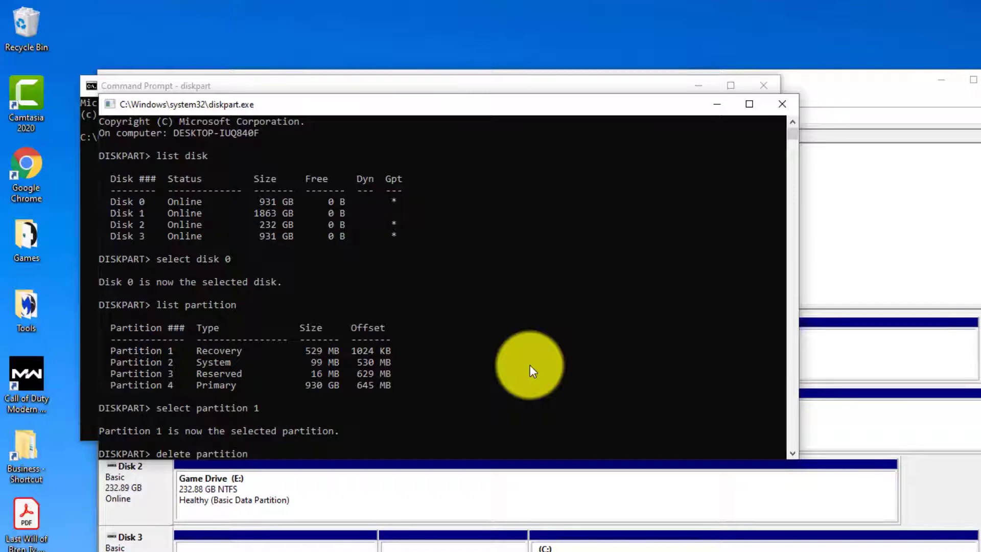
type("override")
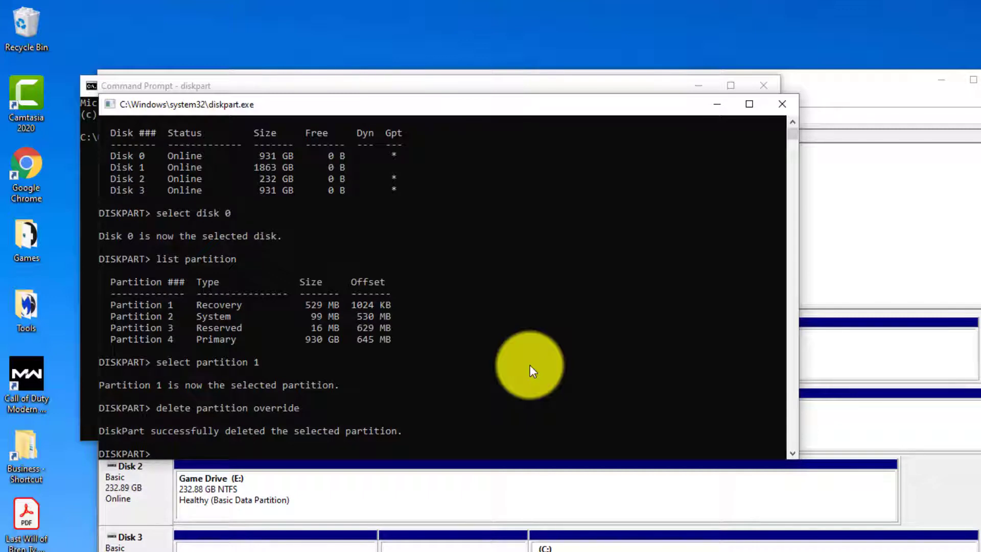
Select partition 2 and delete it with delete partition override.
type("select partition 2")
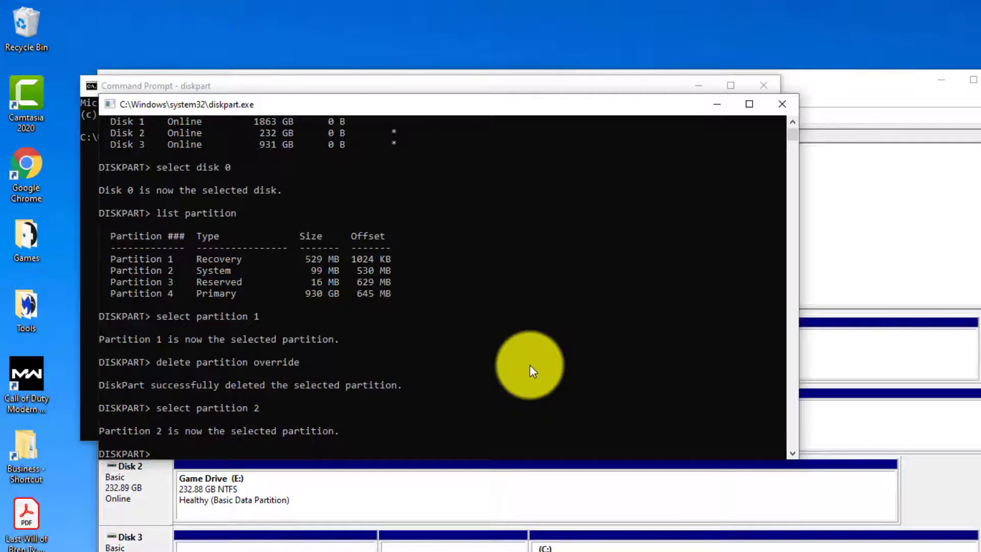
type("de")
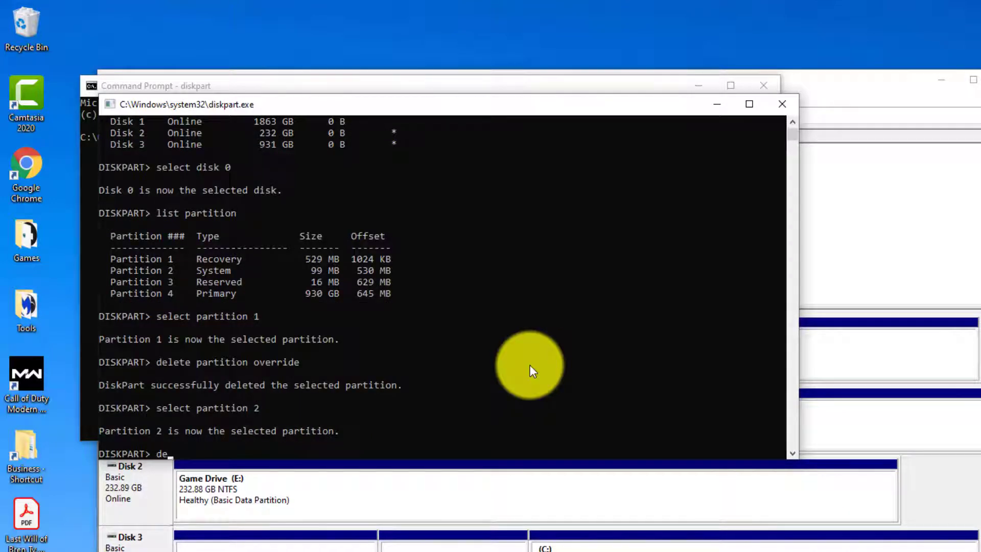
type("lete partition")
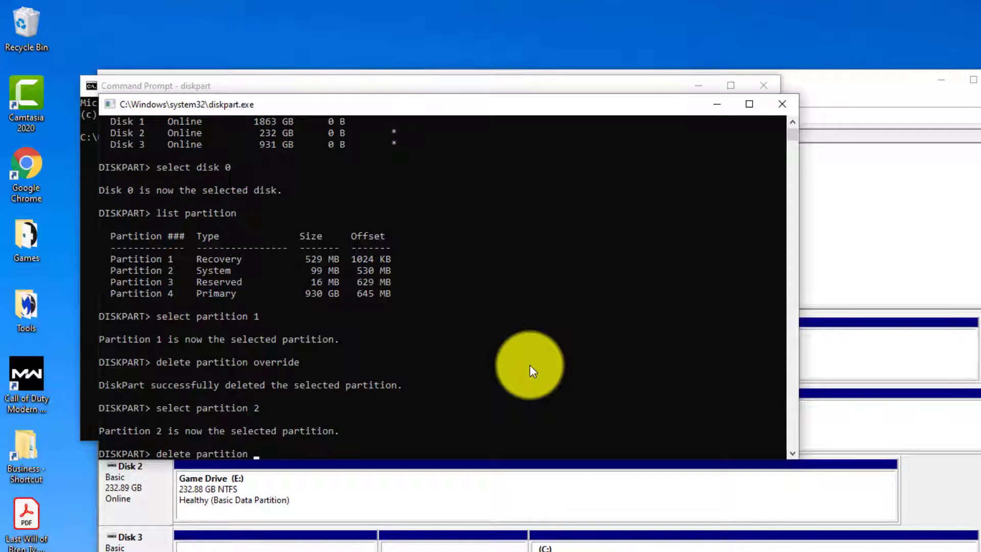
type("override")
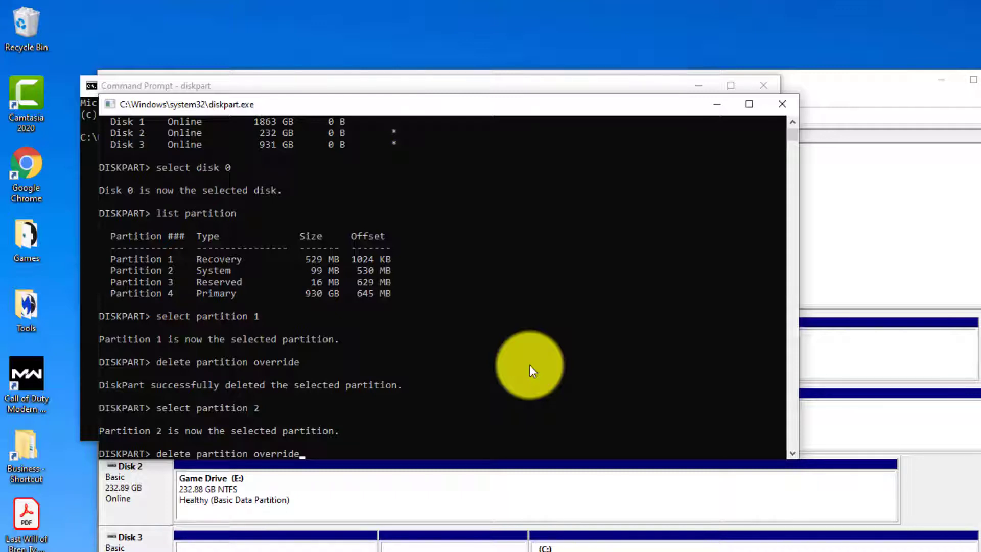
key("enter")
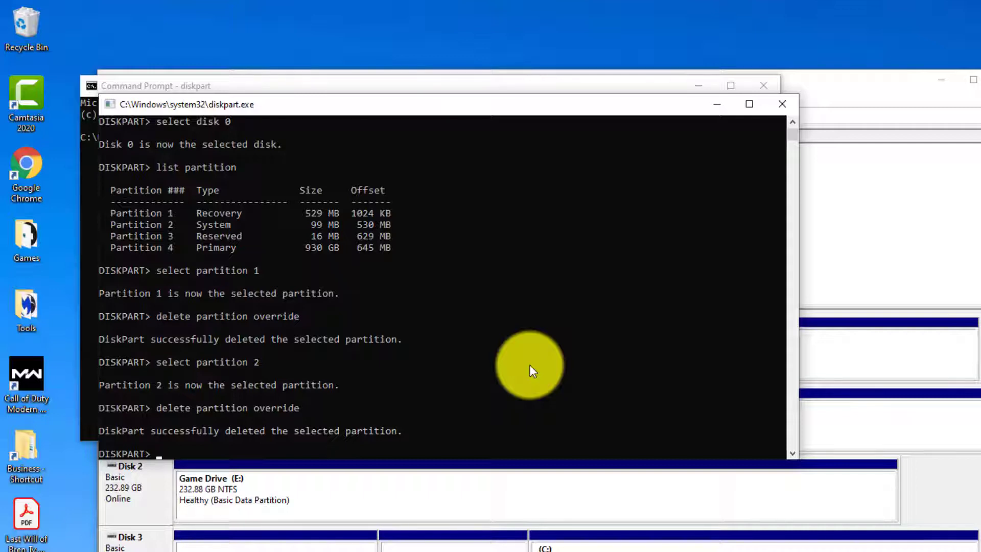
Select and delete partitions 3 and 4 with override, leaving disk 0 with no partitions.
type("select partition")
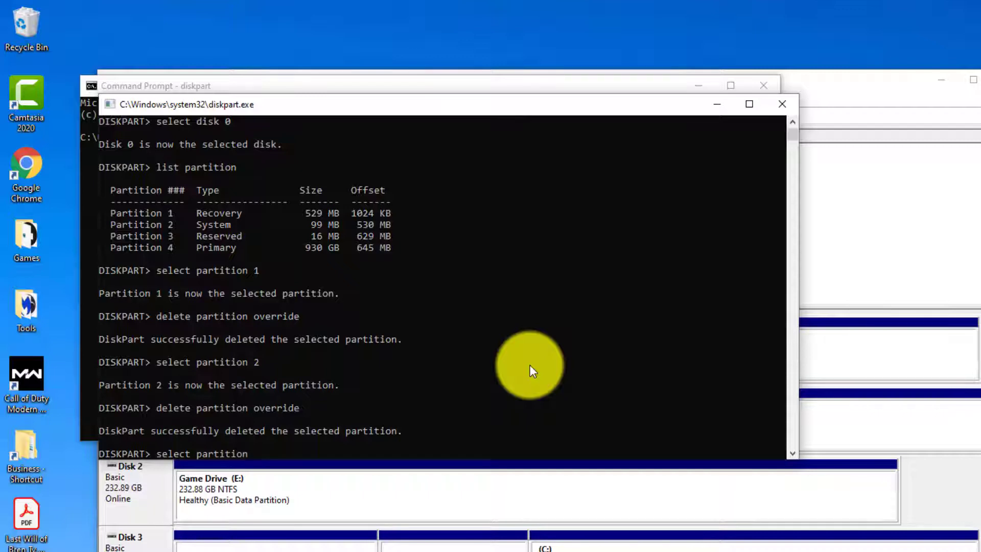
key("Enter")
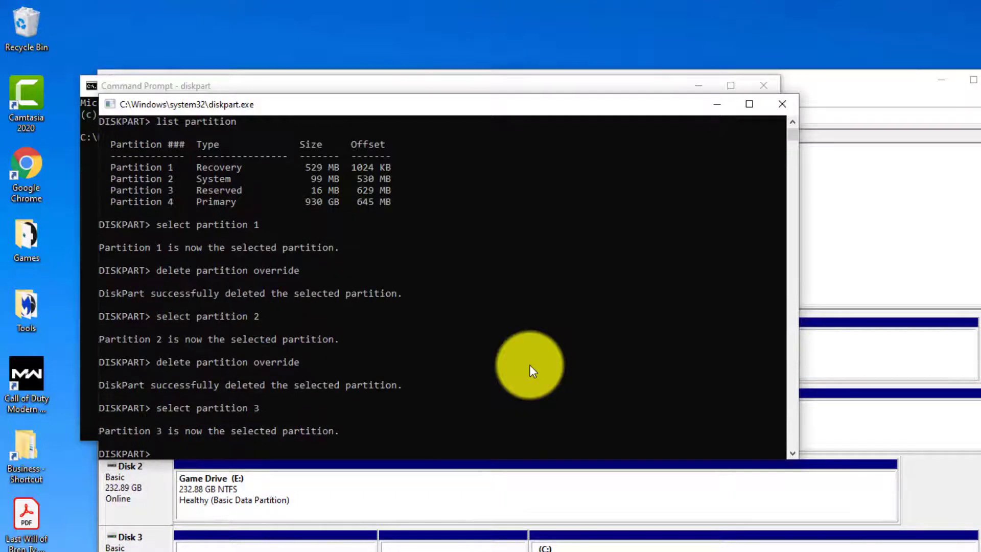
type("delete partition override")
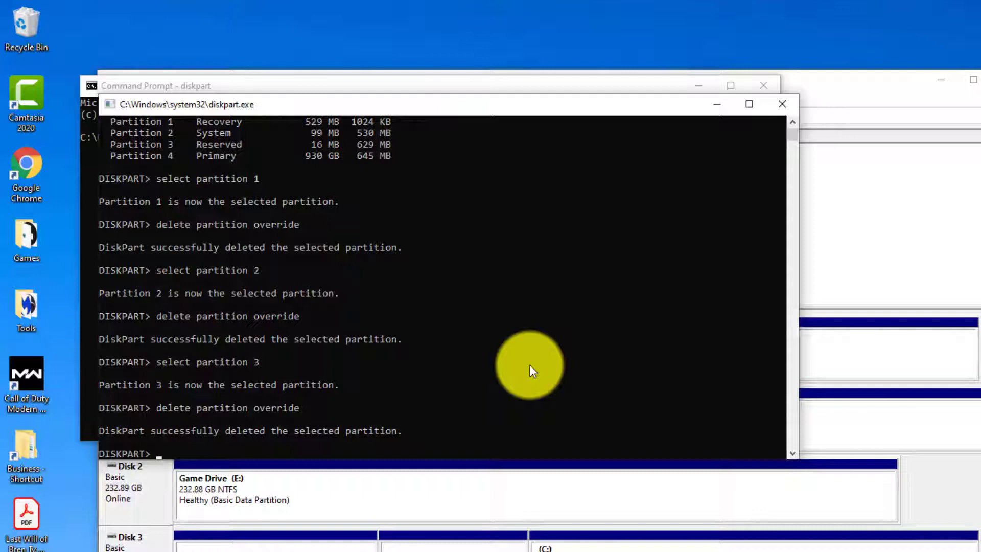
type("select partition 4")
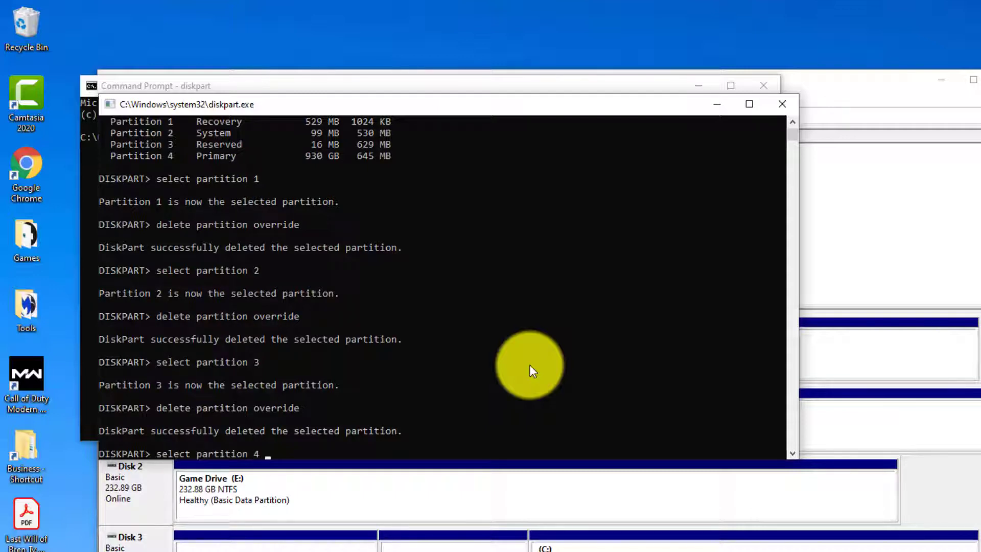
key("Enter")
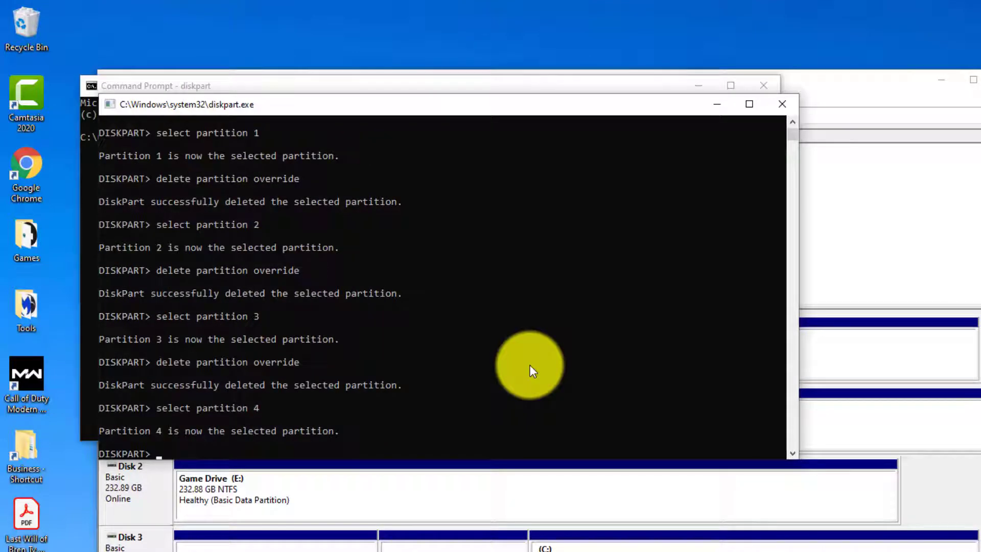
type("delete partition o")
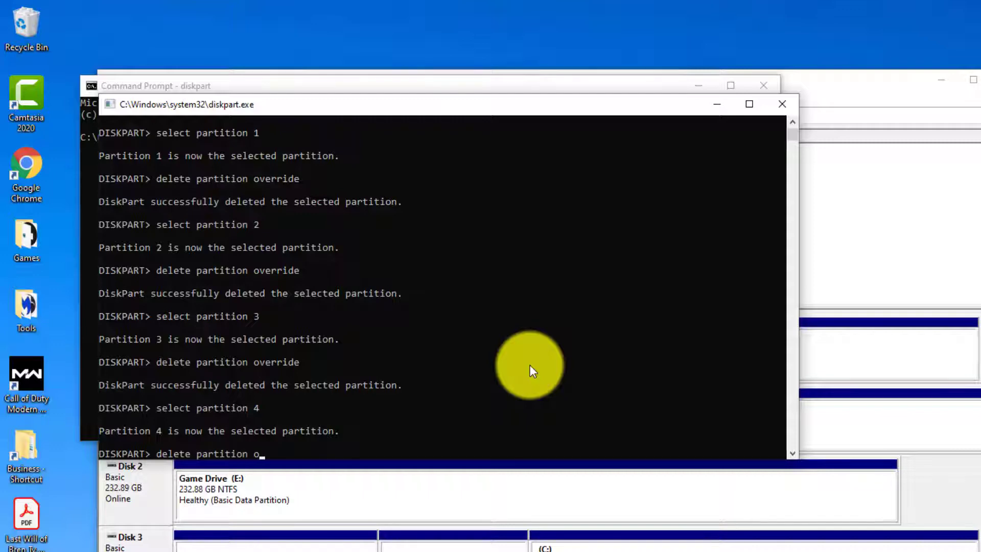
key("Return")
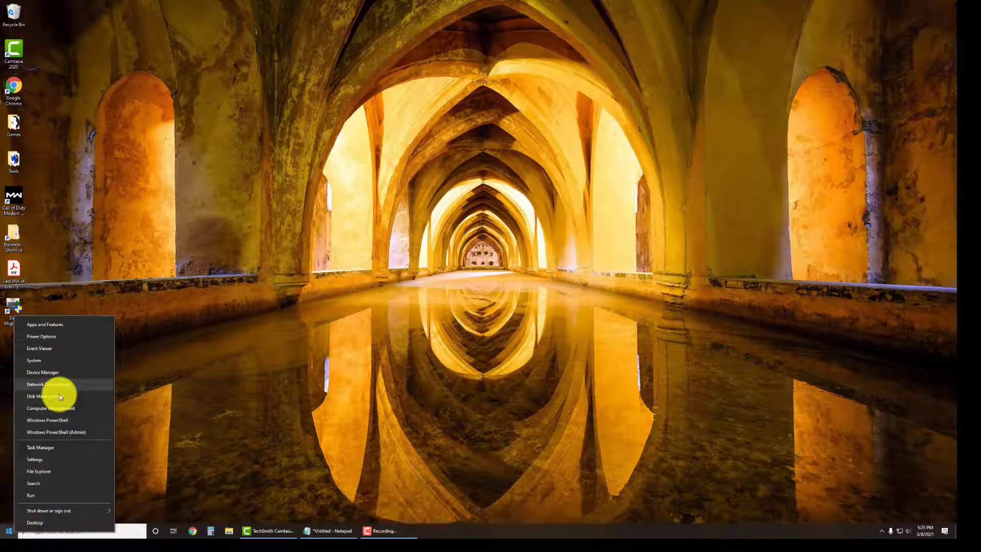
Reopen Disk Management to see Disk 0 as 931.51 GB unallocated.
left_click(41, 396)
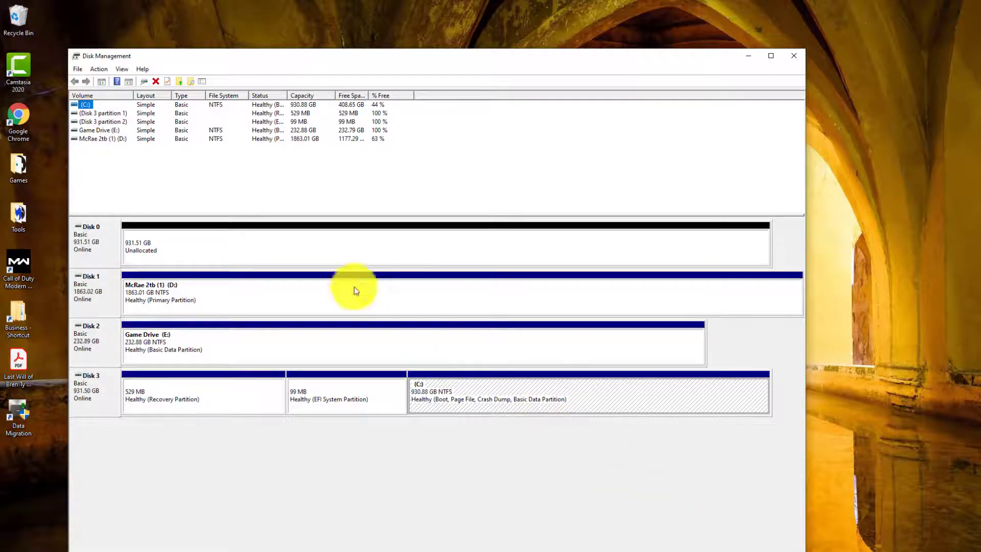
mouse_move(260, 246)
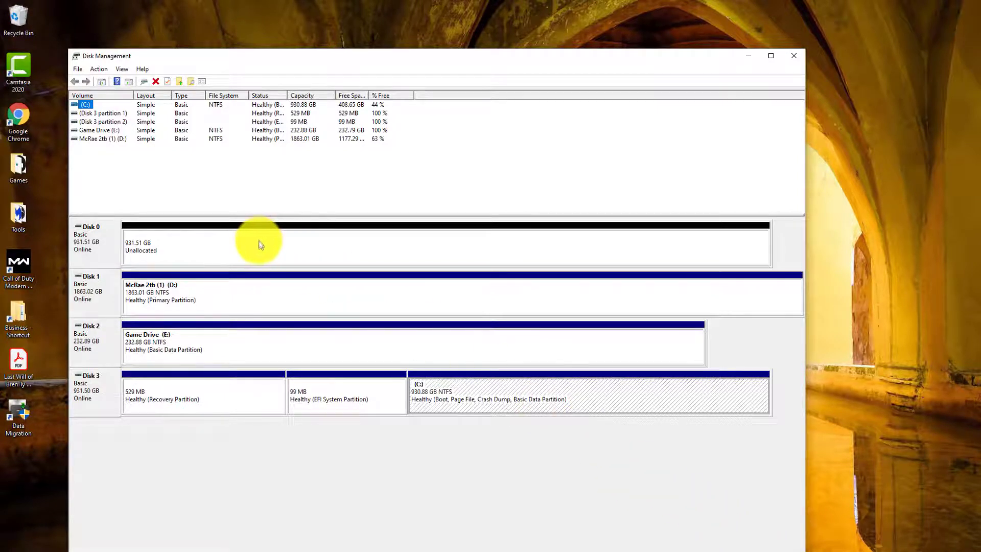
Start a New Simple Volume on Disk 0's unallocated space at the full 953868 MB size.
right_click(245, 244)
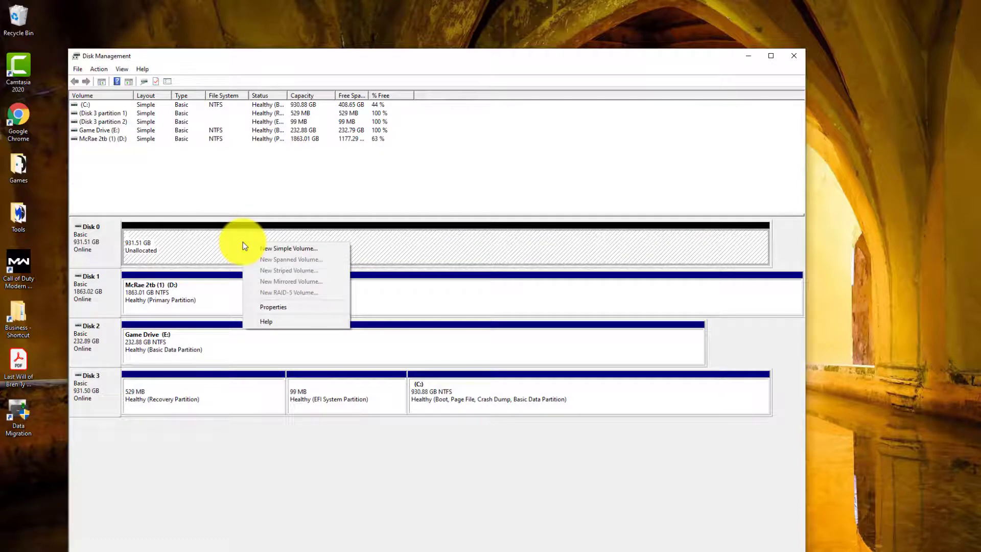
mouse_move(288, 248)
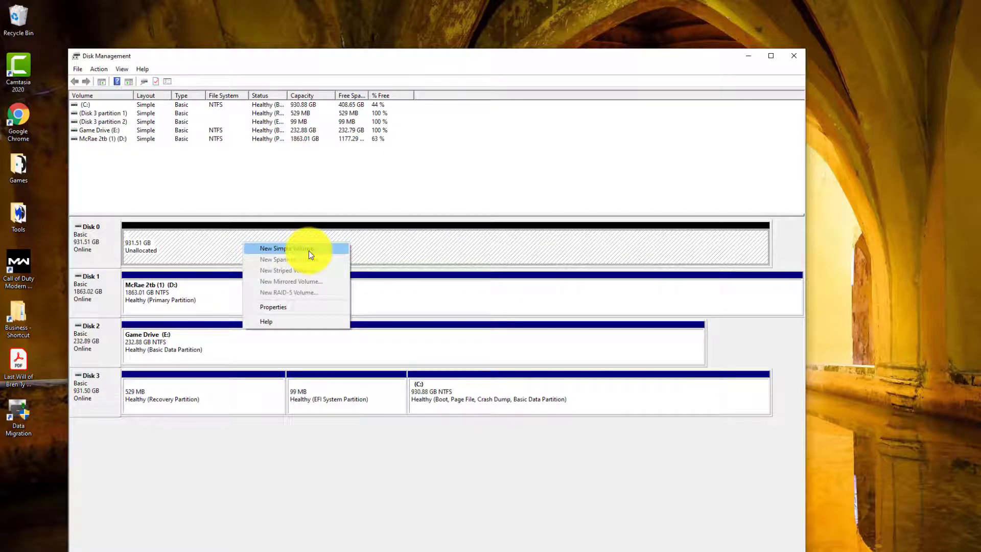
left_click(286, 249)
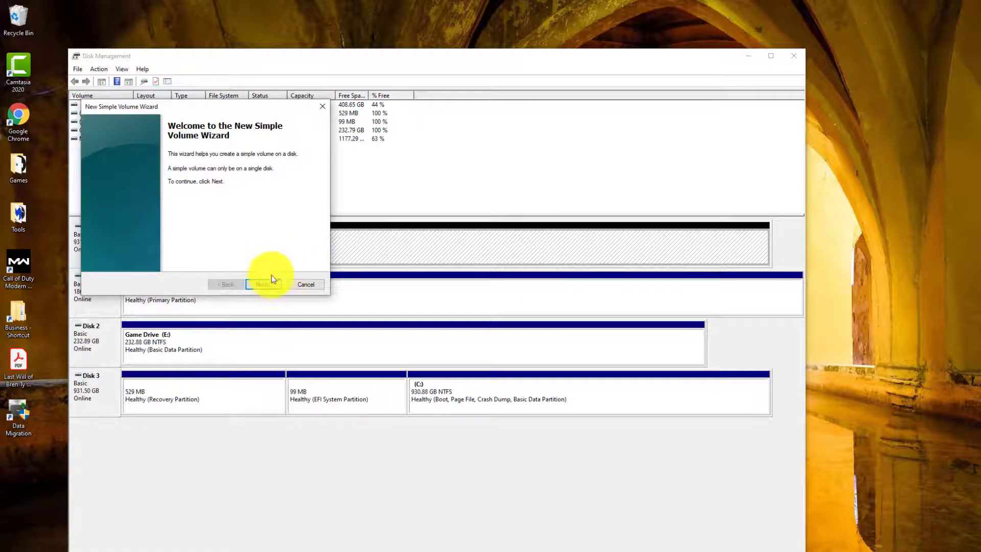
left_click(263, 284)
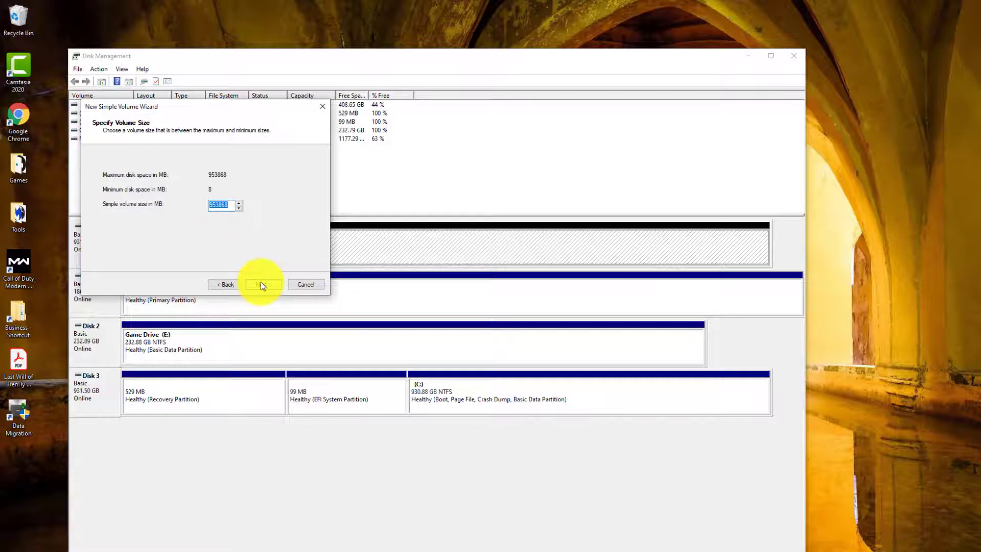
left_click(263, 284)
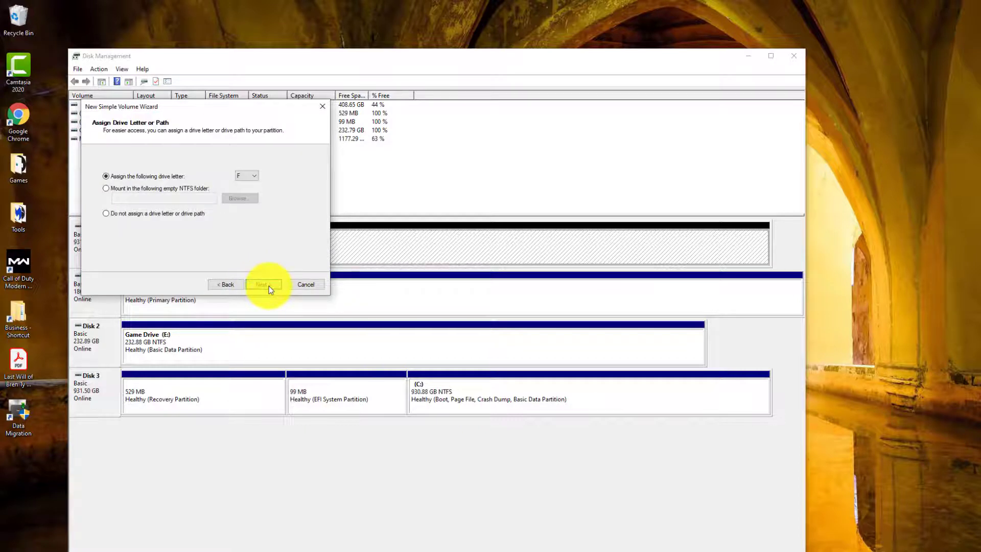
Assign drive letter F and keep NTFS quick format to finish creating New Volume.
left_click(255, 176)
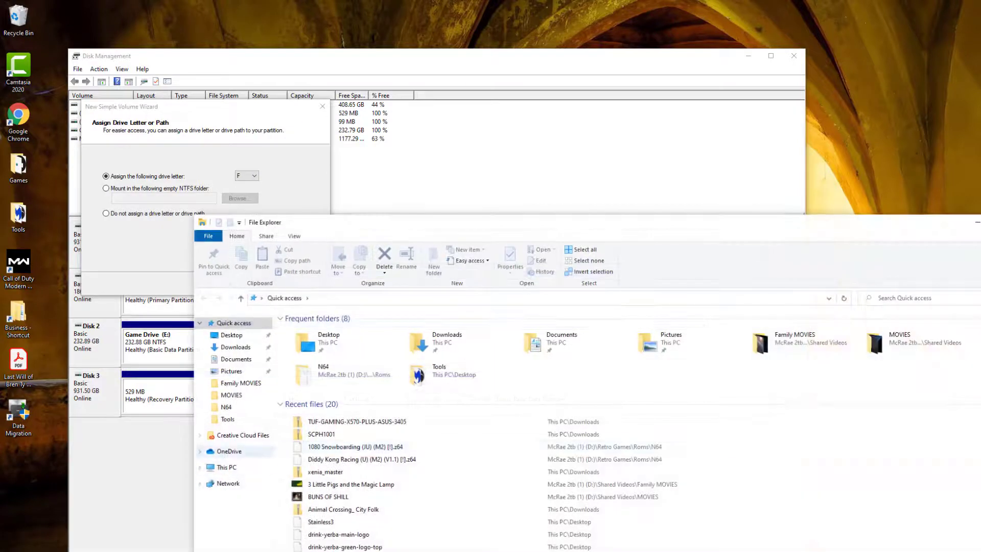
left_click(227, 467)
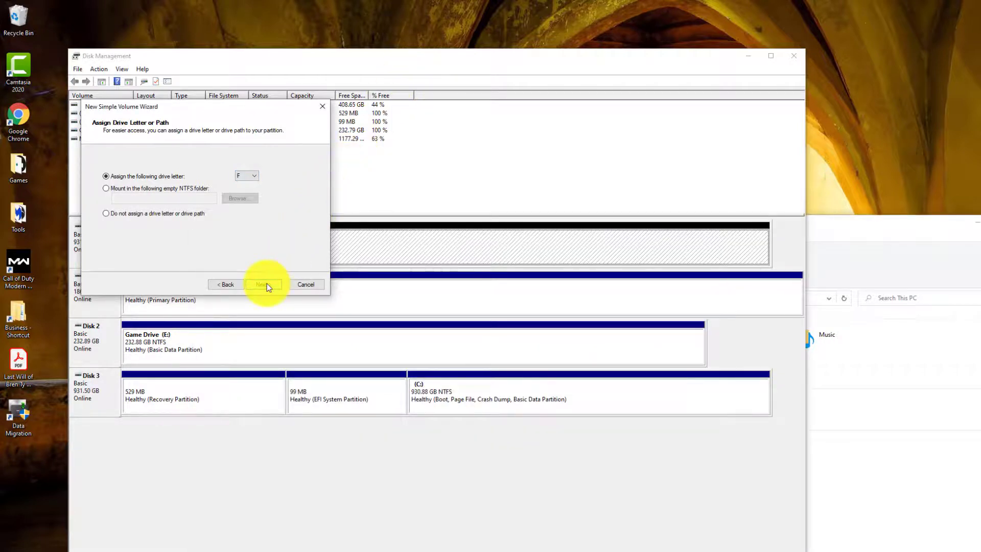
left_click(263, 284)
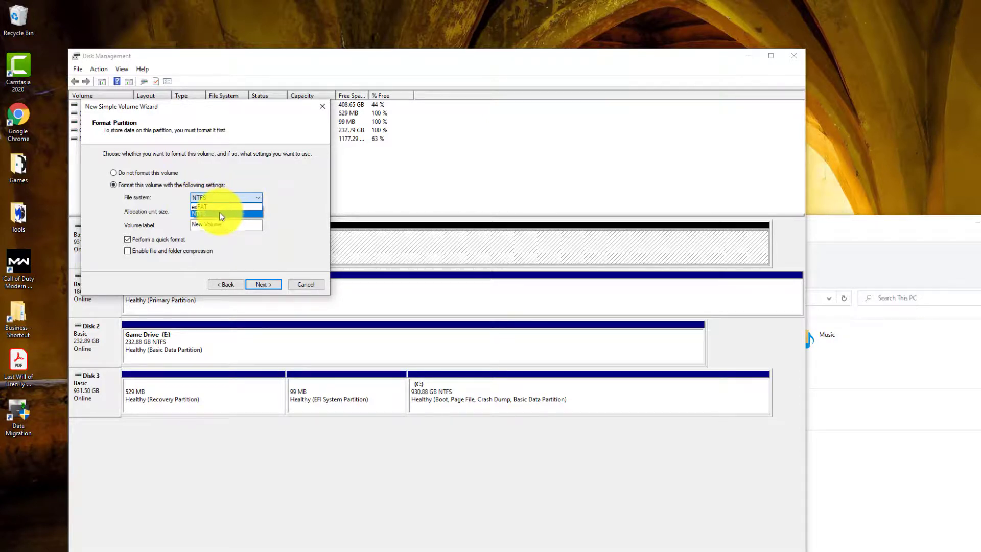
left_click(219, 214)
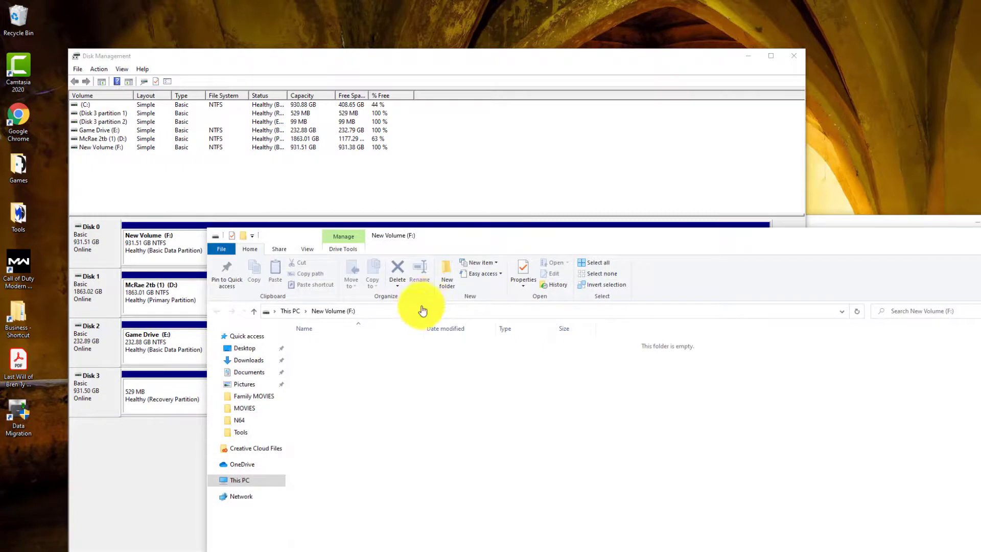
Show This PC's drives with New Volume (F:) at 931 GB free of 931 GB.
left_click(240, 481)
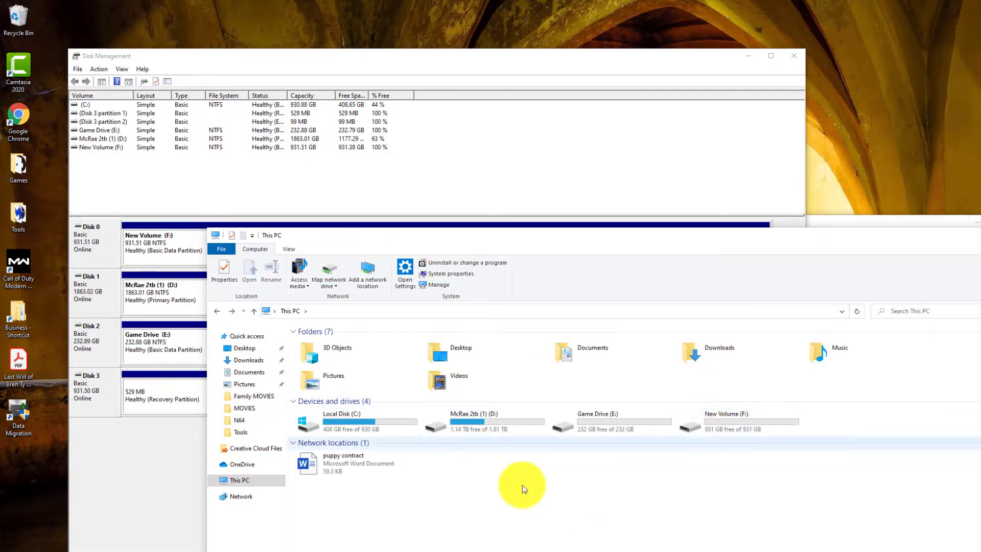
left_click(362, 423)
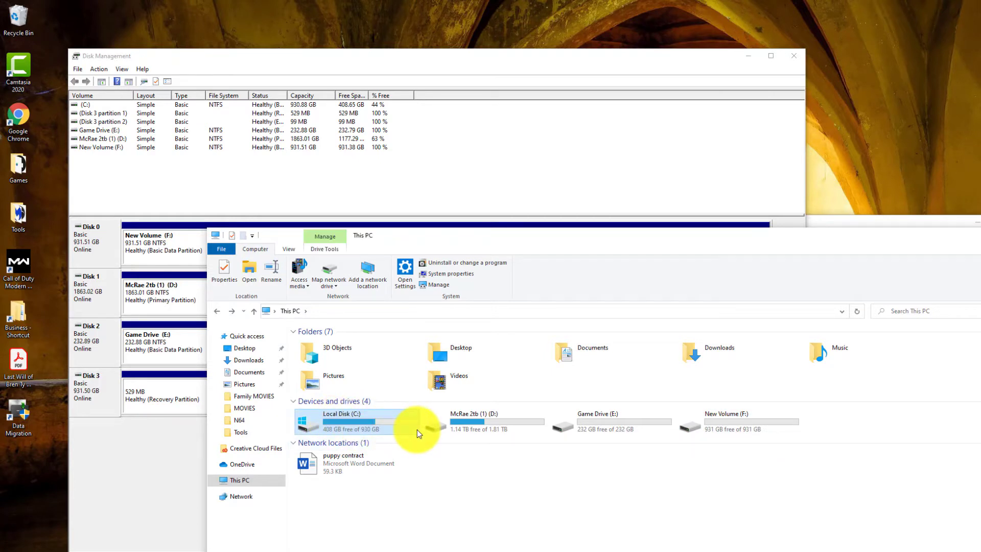